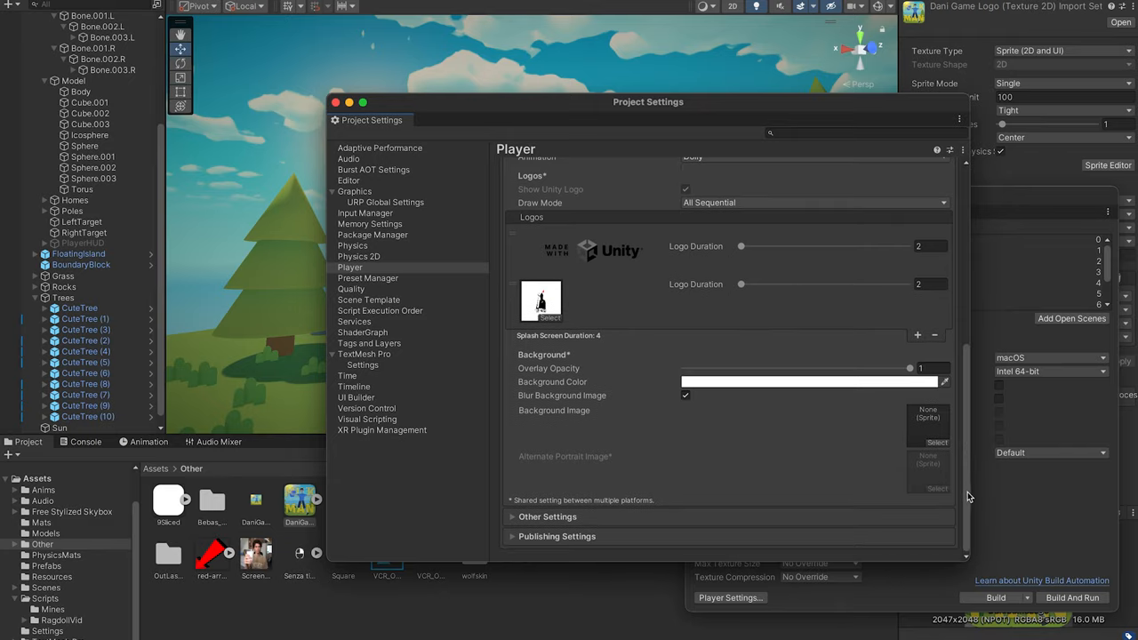
Leave the splash settings and launch 'Dani get the milk :3' from the itch.io studio page.
{"action": "scroll", "scroll_direction": "down", "scroll_amount": 3}
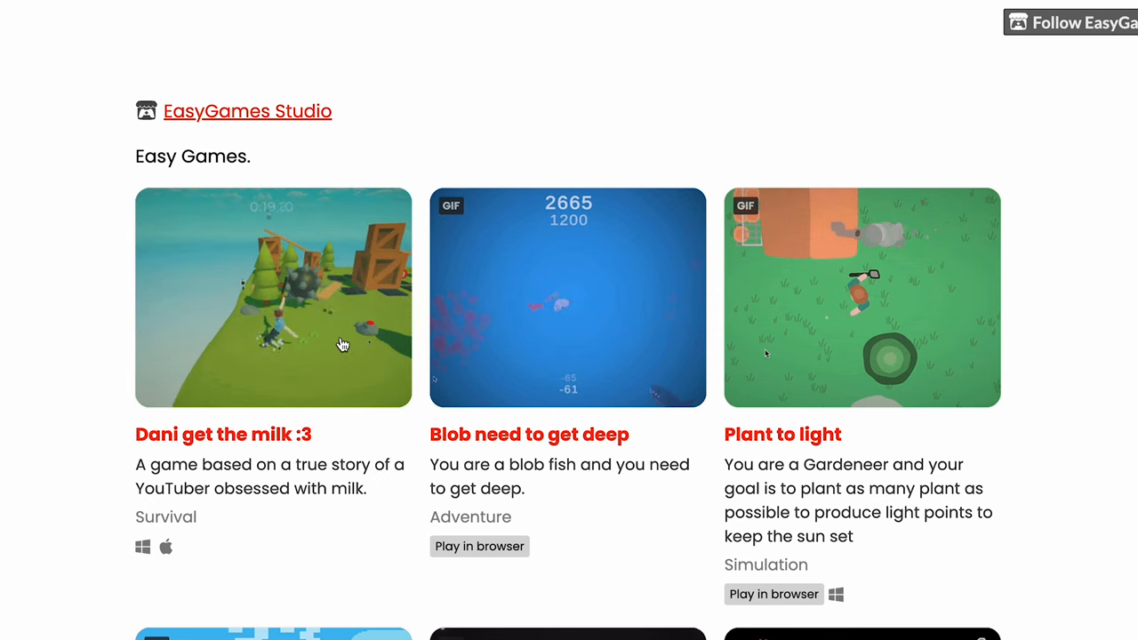
{"action": "left_click", "coordinate": [273, 297]}
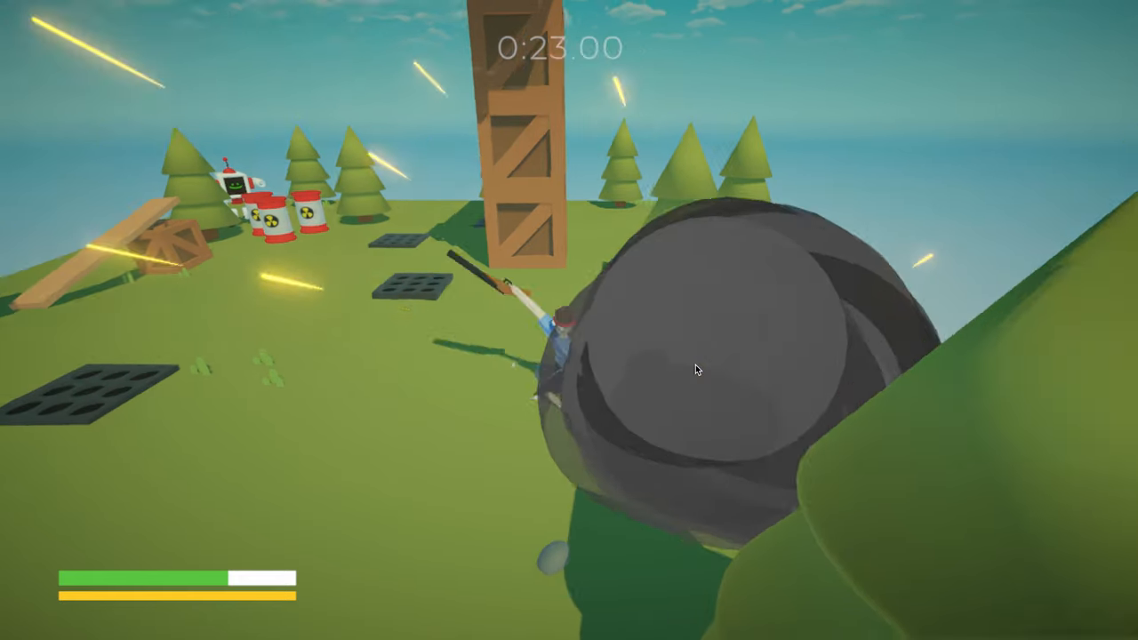